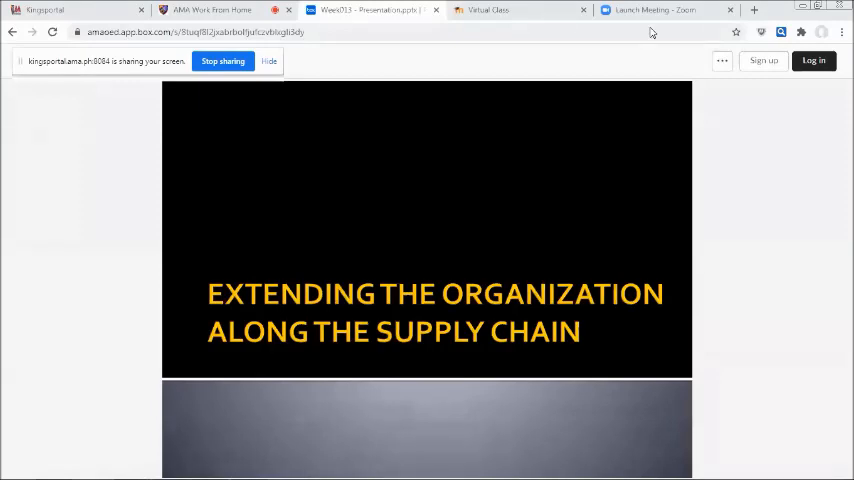
{"action": "mouse_move", "coordinate": [660, 68]}
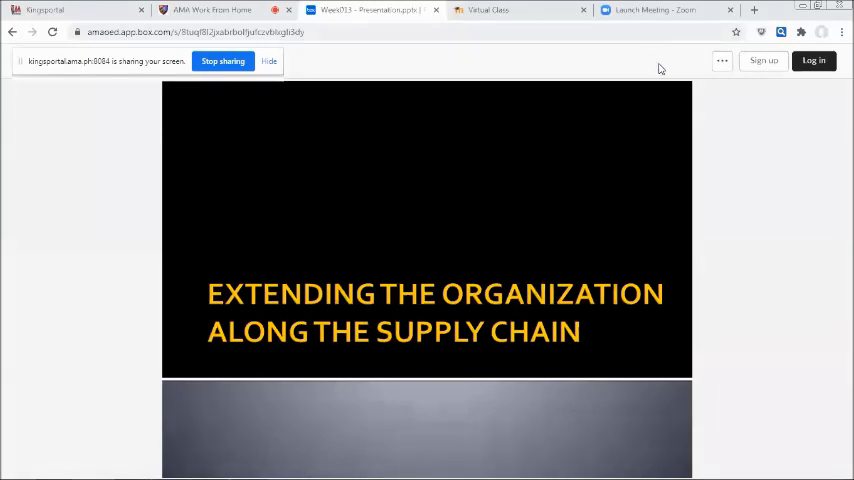
{"action": "mouse_move", "coordinate": [642, 80]}
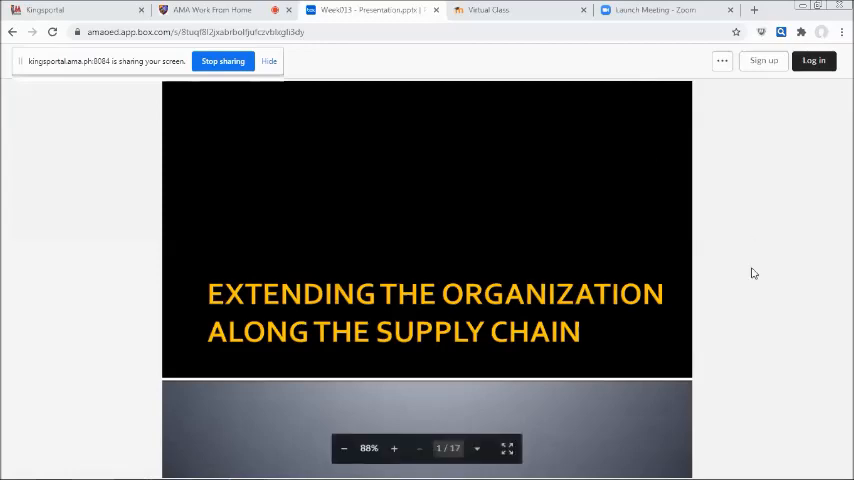
Advance the preview to the Push Model slide of the lecture.
{"action": "left_click", "coordinate": [476, 448]}
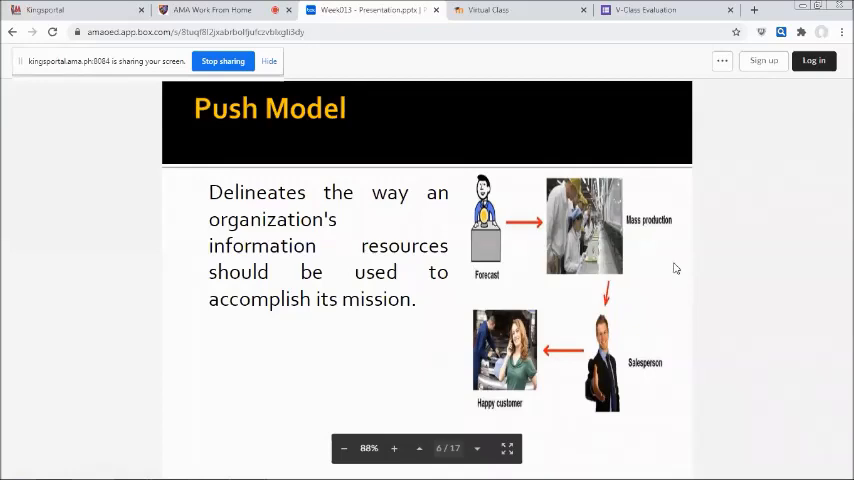
{"action": "mouse_move", "coordinate": [672, 328]}
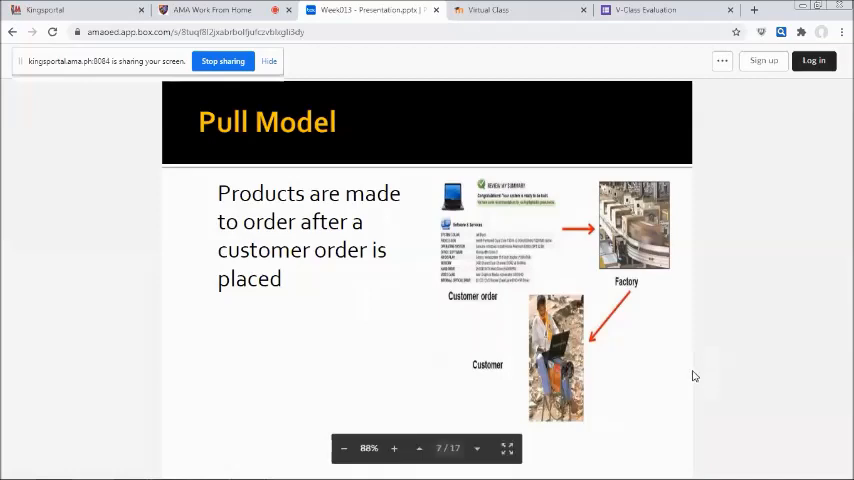
{"action": "mouse_move", "coordinate": [700, 376]}
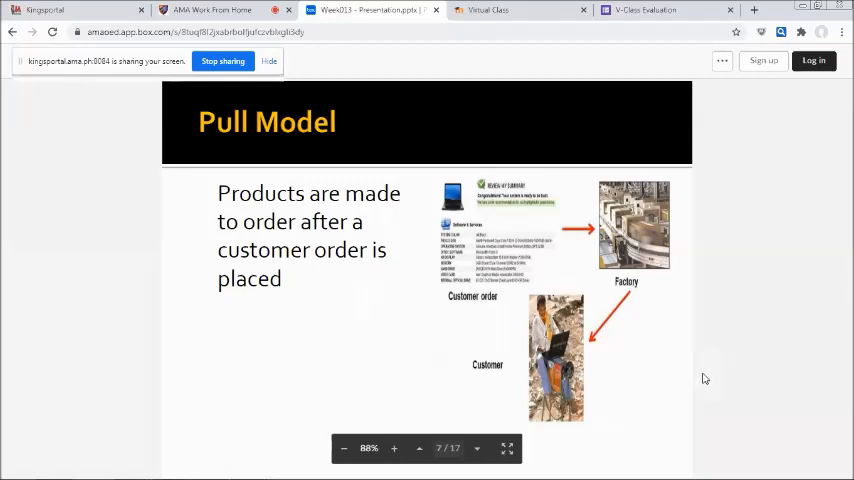
{"action": "mouse_move", "coordinate": [380, 272]}
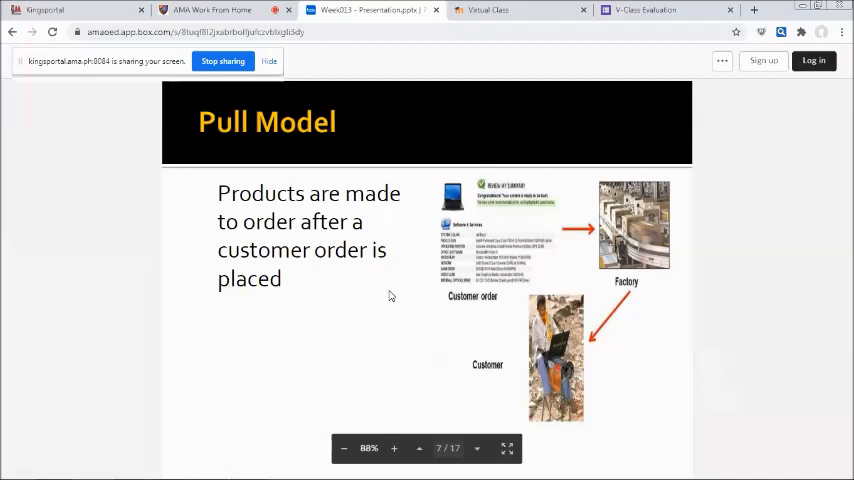
{"action": "mouse_move", "coordinate": [708, 314]}
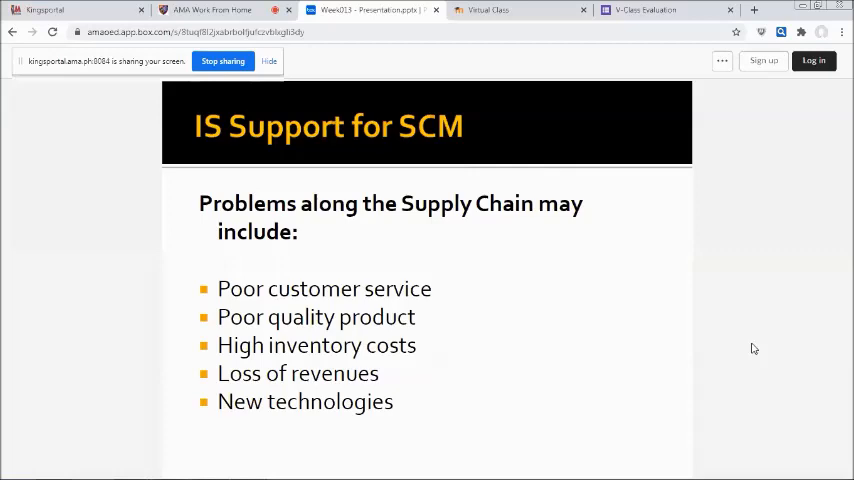
{"action": "mouse_move", "coordinate": [760, 350]}
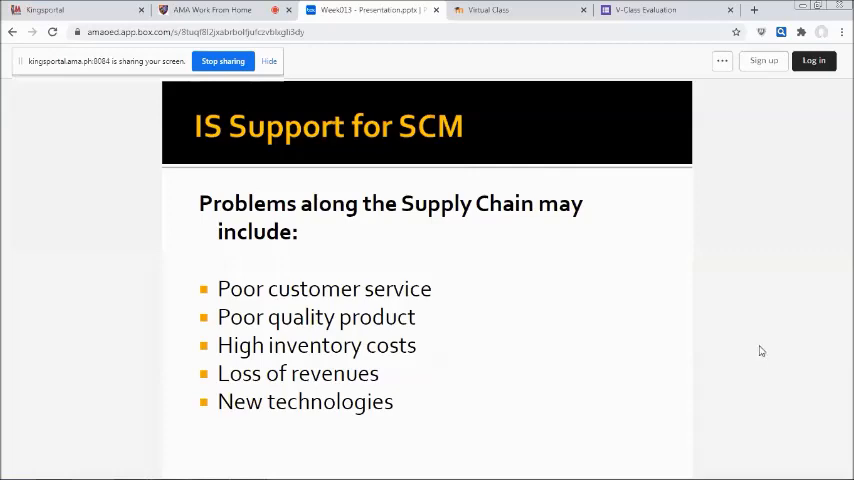